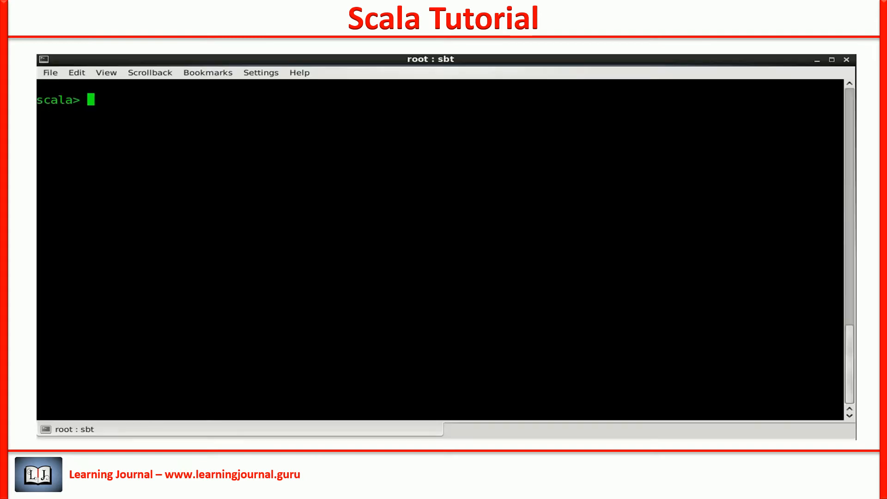
Define val n = 1 to 10 and print each number with for ( i <- n ) println(i).
text(val n = 1 to 10)
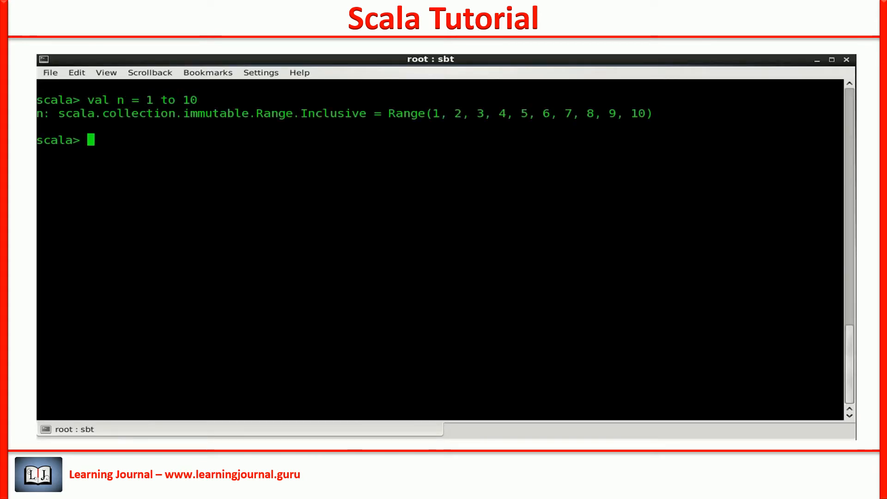
text(for ()
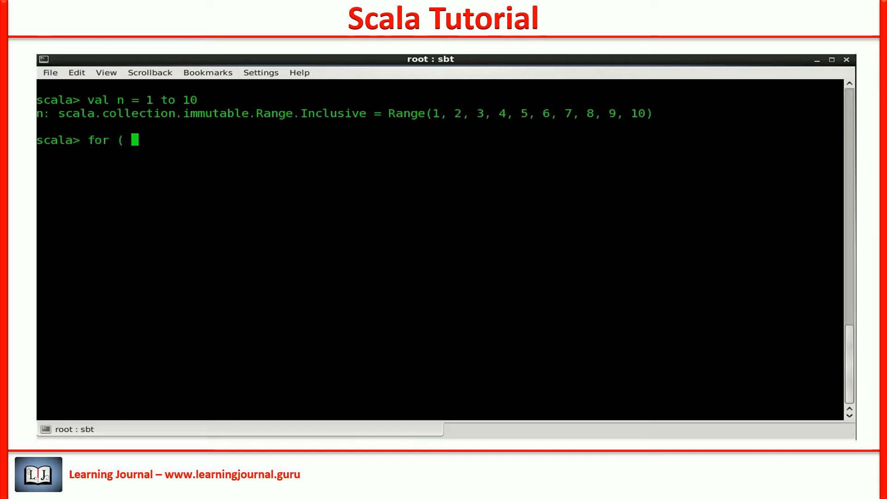
text(i <- n ) println(i)
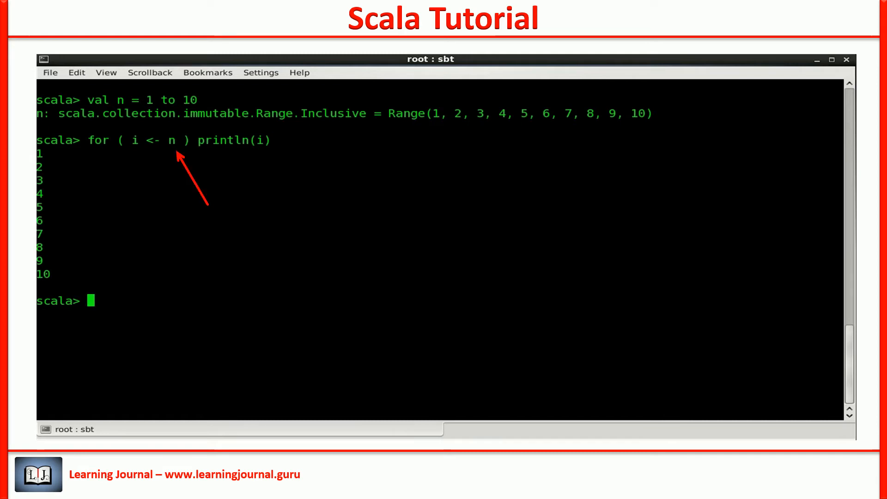
text(for)
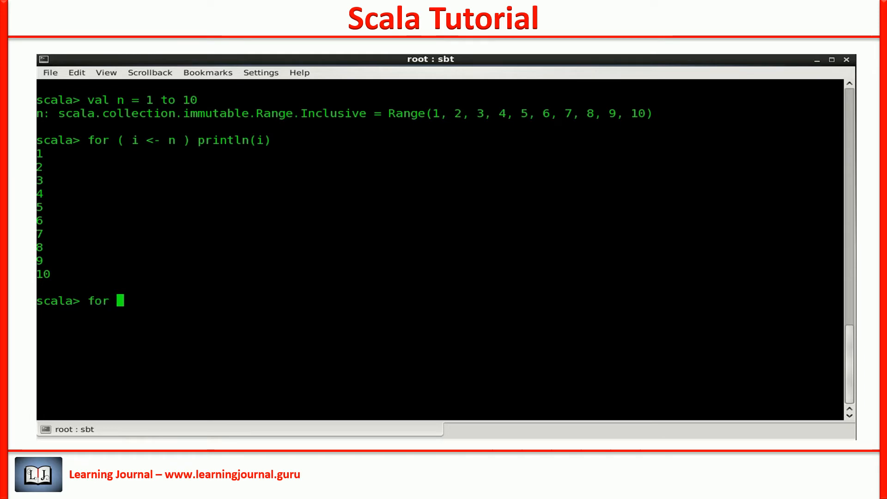
Print 1 to 5 with a for loop, then run a country match loop printing capitals or I don't know.
text(( i <- 1 to 5 ) println(i)
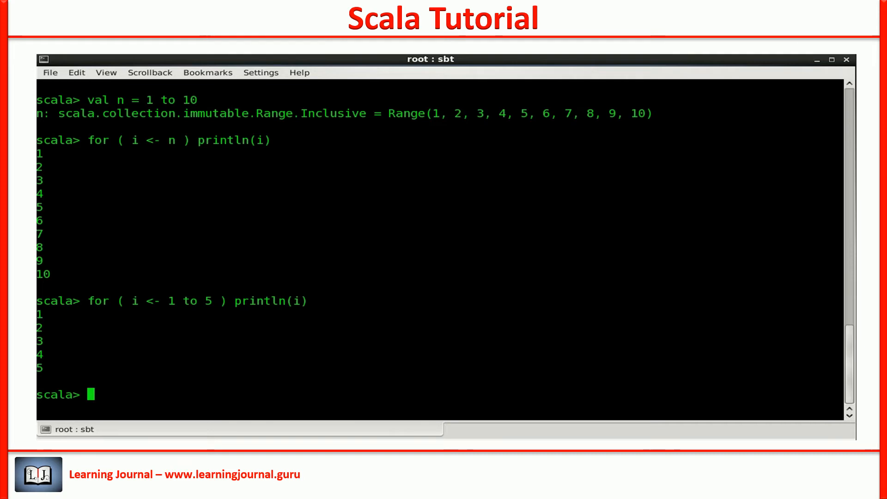
right_click(299, 163)
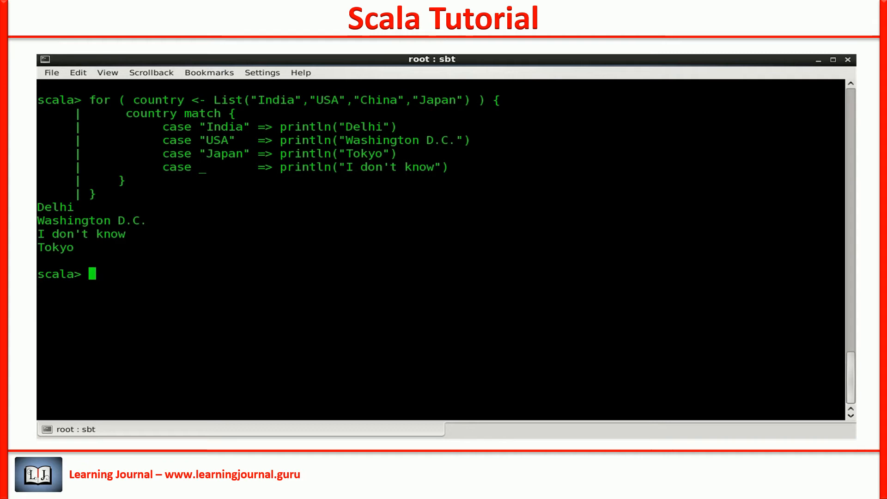
Define val countries = List("India","USA","China","Japan").
text(val countries = List("India","USA","China","Japan"))
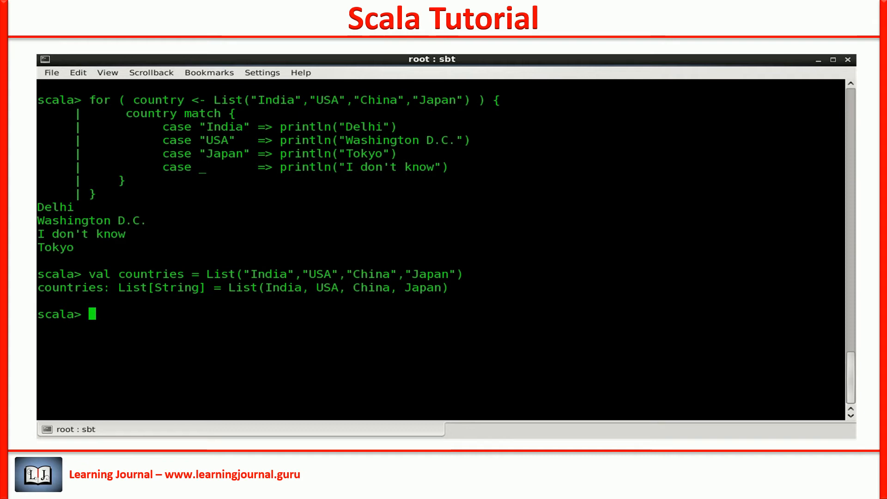
text(countries.foreach{ country =>)
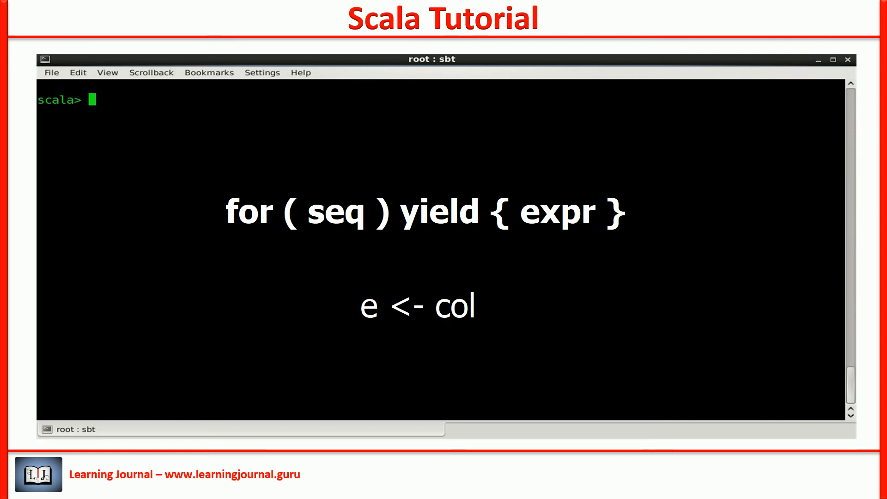
Print i, j pairs for i 1 to 3 and j 1 to 2, then add k 1 to 2 for i, j, k combinations.
text(for (i <- 1 to 3; j <- 1 to 2) println (s"i=$i  j=$j"))
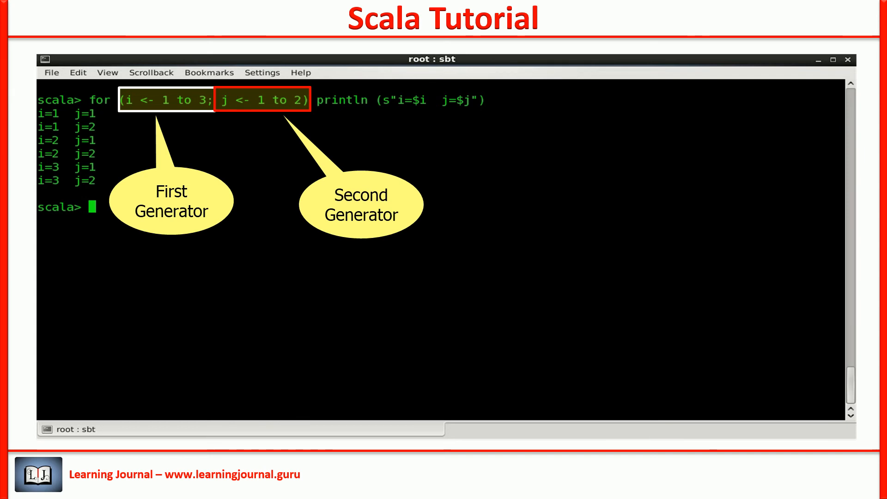
text(for (i <- 1 to 3; j <- 1 to 2; k <- 1 to 2) println (s"i=$i  j=$j k=$k"))
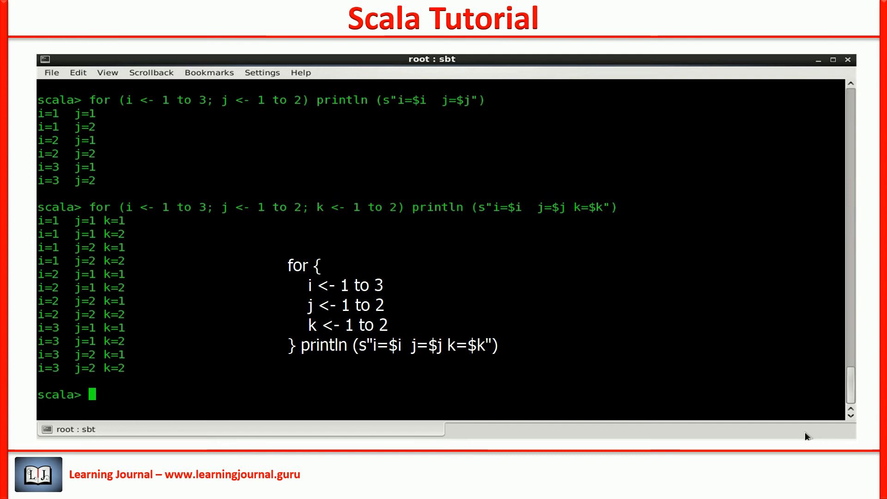
text(; if(j%2==0))
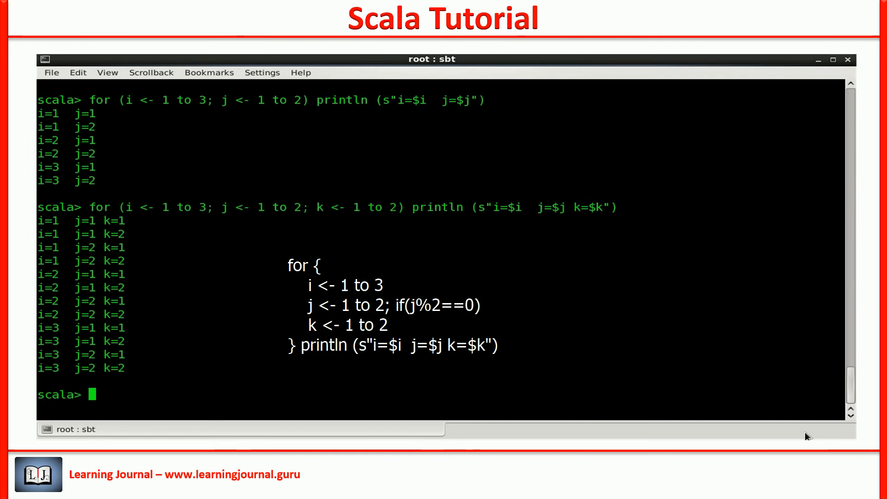
key(<- 1 to 2)
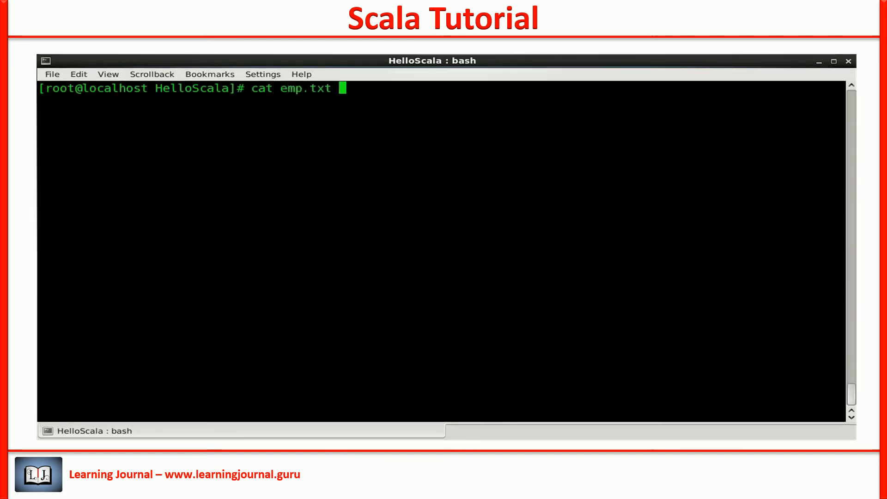
Show emp.txt in the shell, then import scala.io._ in the REPL.
key(Return)
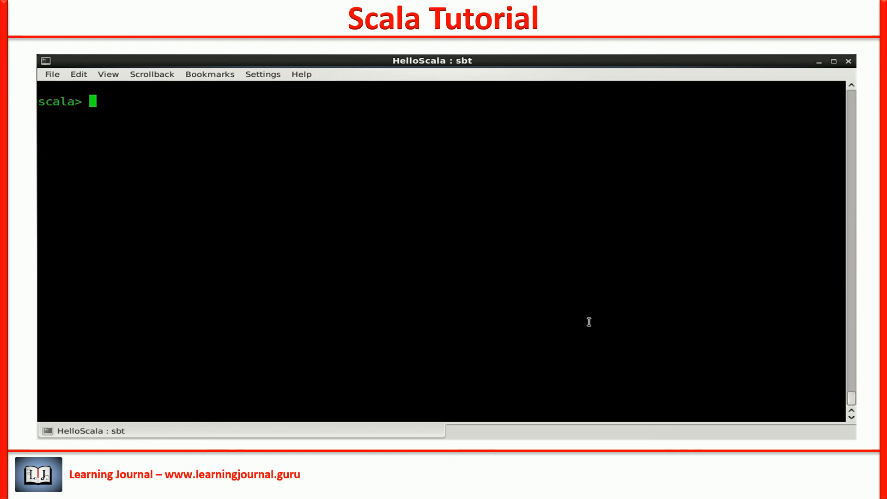
text(import scala.io._)
text(for (line <- Source.fromFile("emp.txt").getLines().toList) println(line))
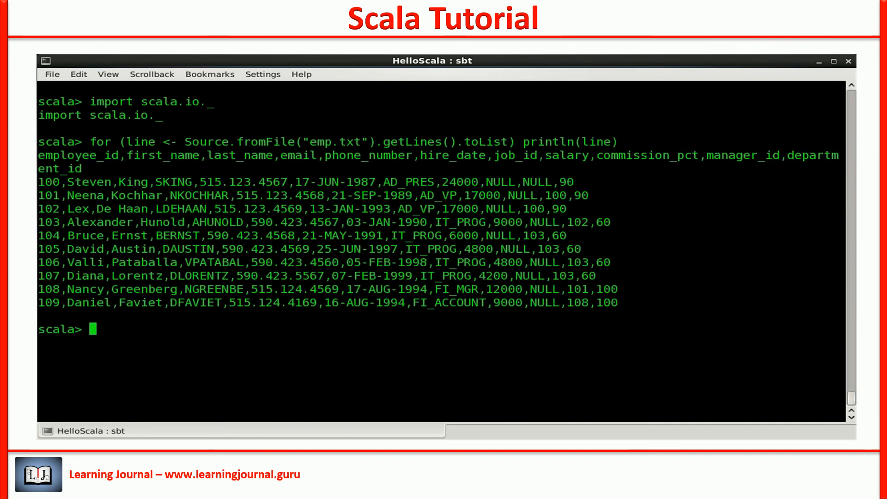
mouse_move(712, 389)
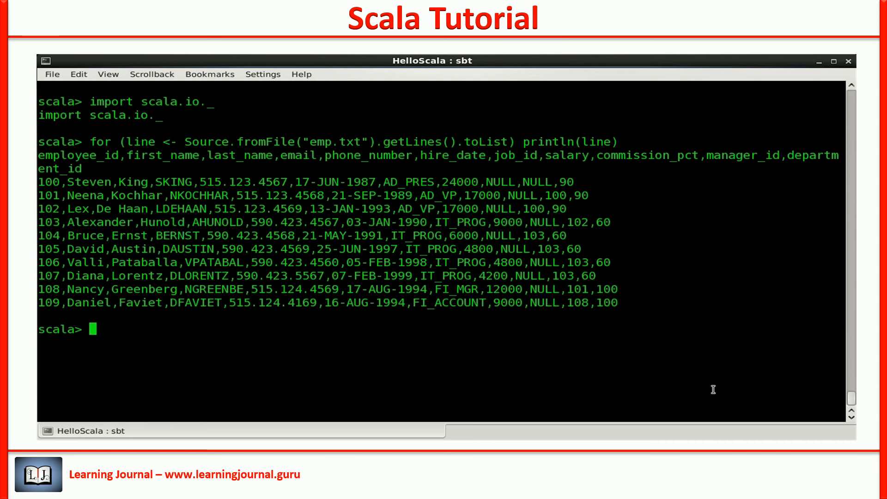